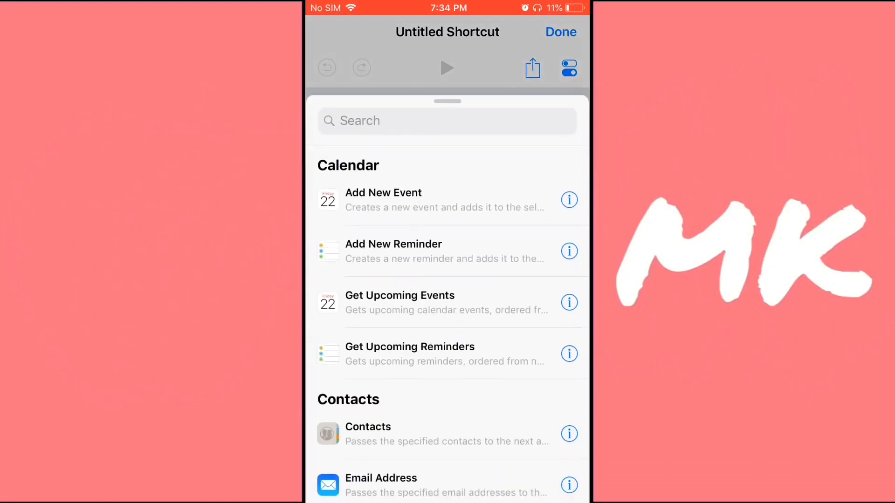
# Add an Ask for Input action from the Scripting section to the untitled shortcut.
pyautogui.scroll(-3)
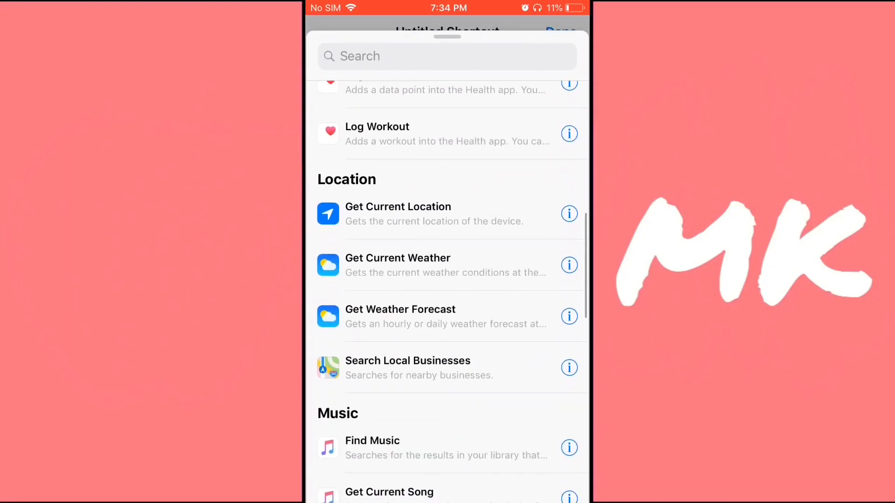
pyautogui.scroll(-3)
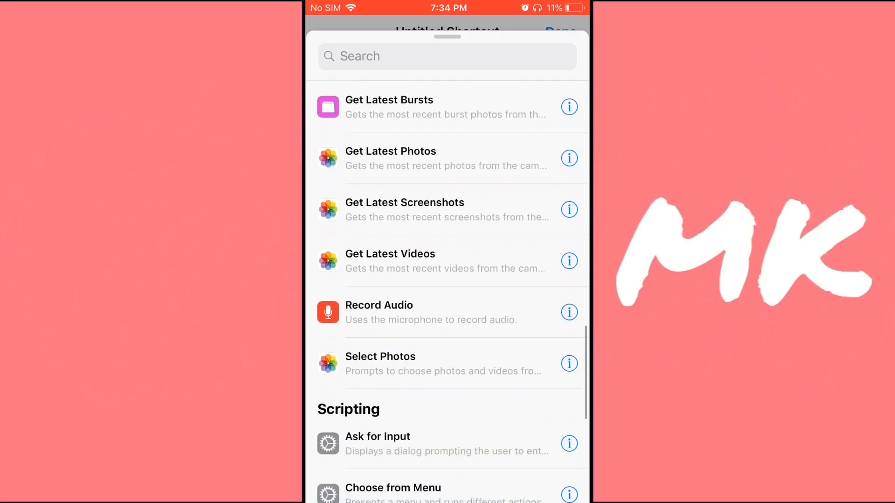
pyautogui.scroll(-3)
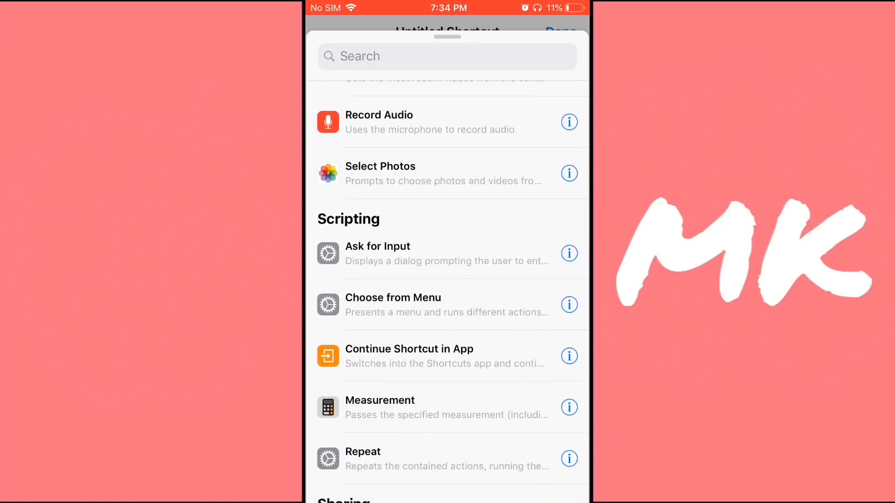
pyautogui.click(377, 253)
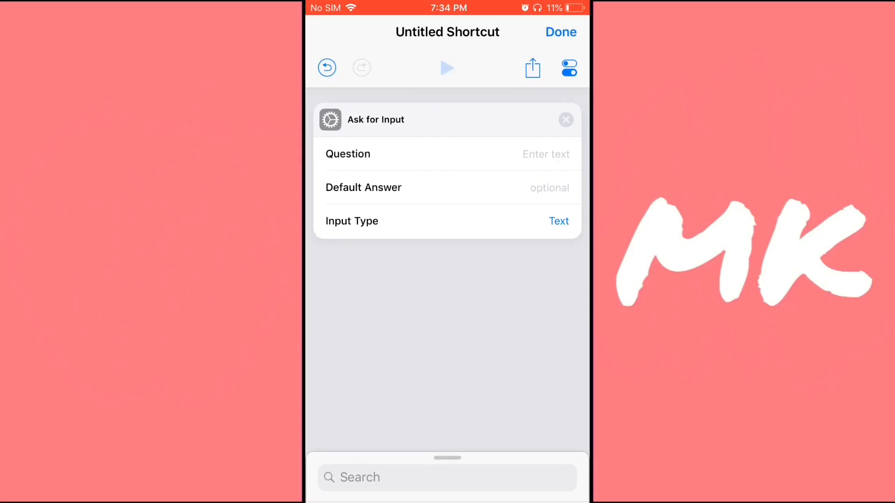
pyautogui.click(546, 155)
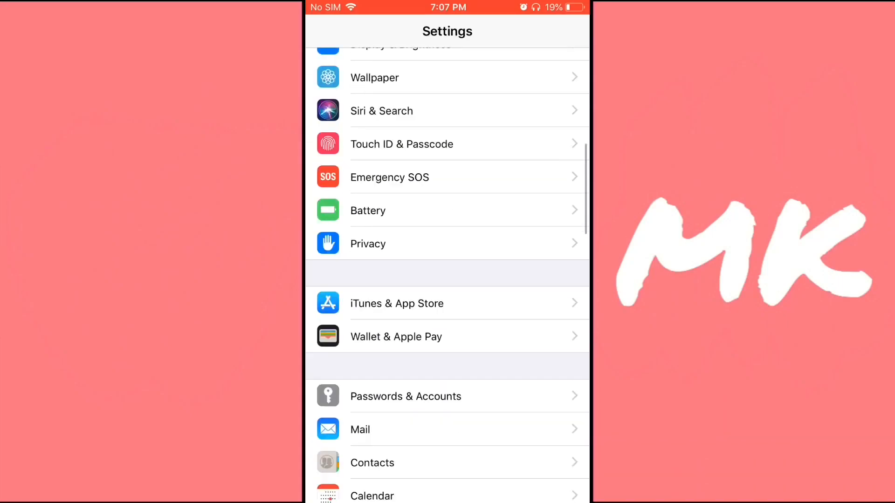
# Scroll the Settings list toward the app section to reach the Shortcuts entry.
pyautogui.scroll(-3)
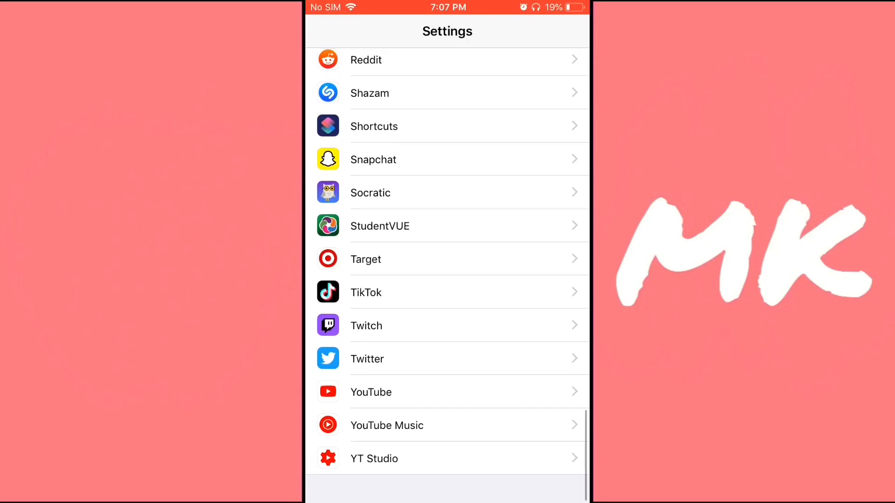
pyautogui.scroll(3)
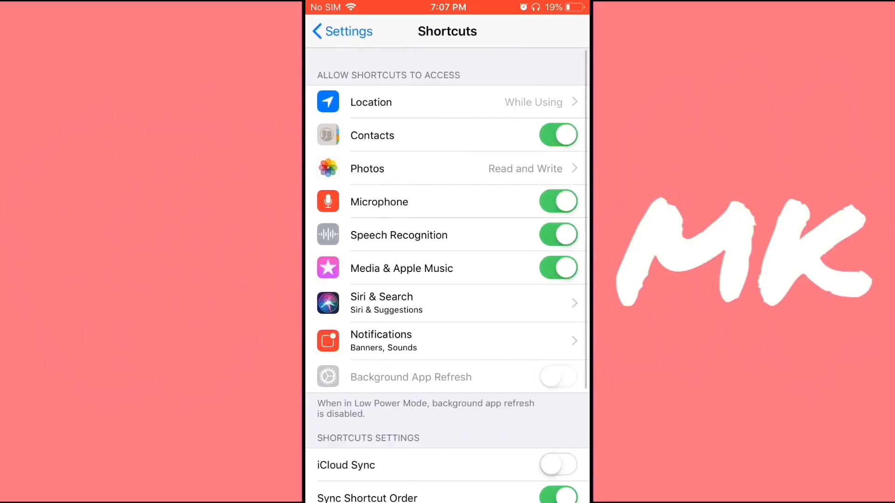
pyautogui.scroll(-3)
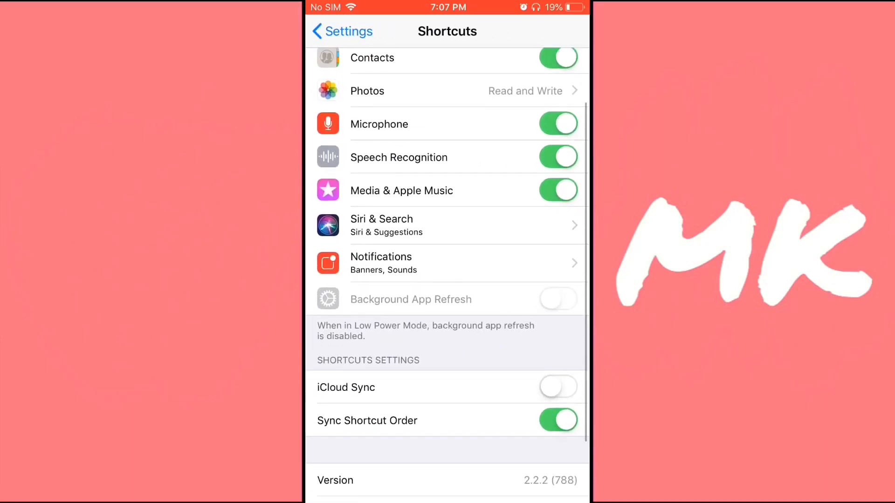
pyautogui.scroll(-3)
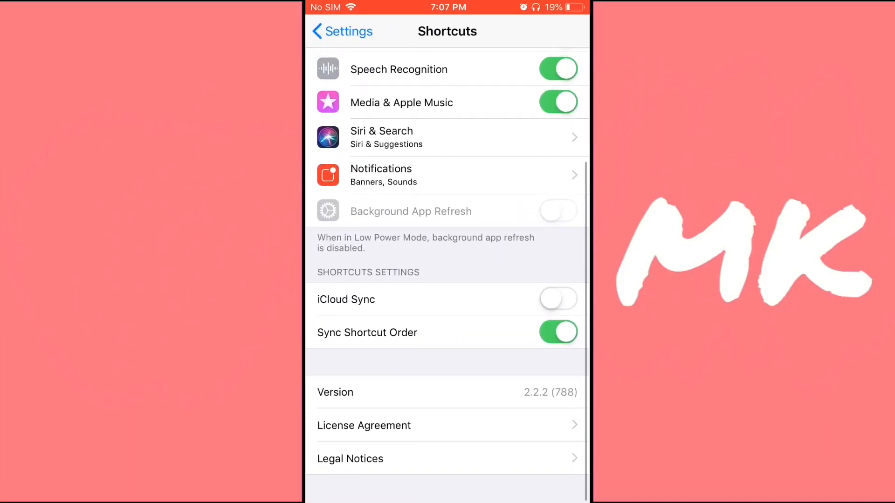